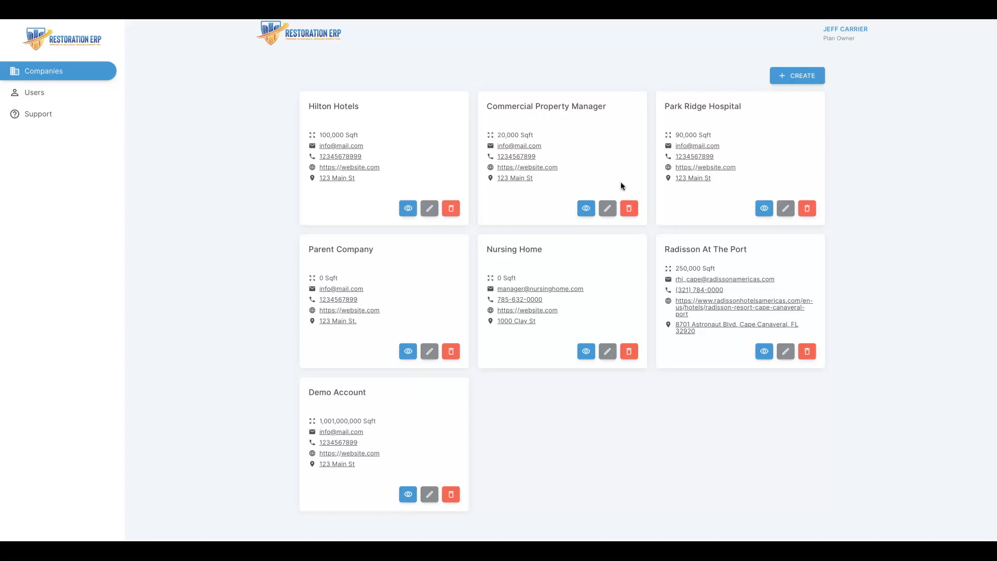
mouse_move(458, 318)
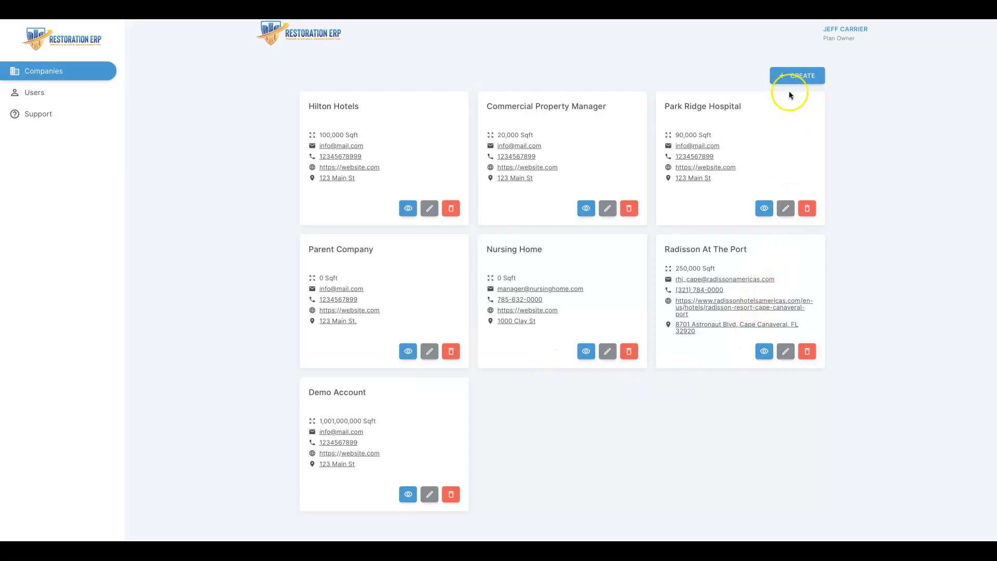
Step: Open a company's buildings list showing Downtown Hospital and Doctors Office
left_click(796, 75)
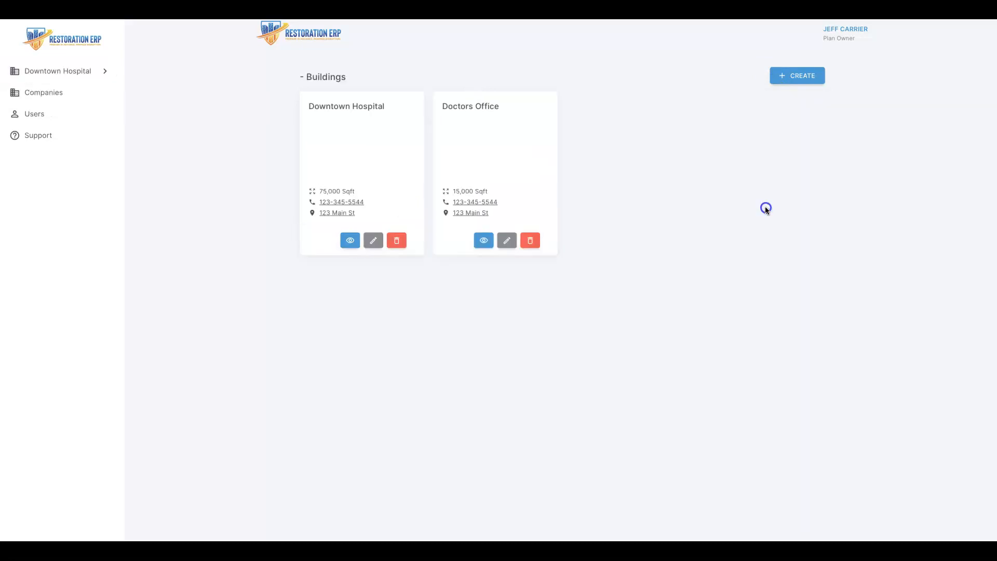
left_click(796, 75)
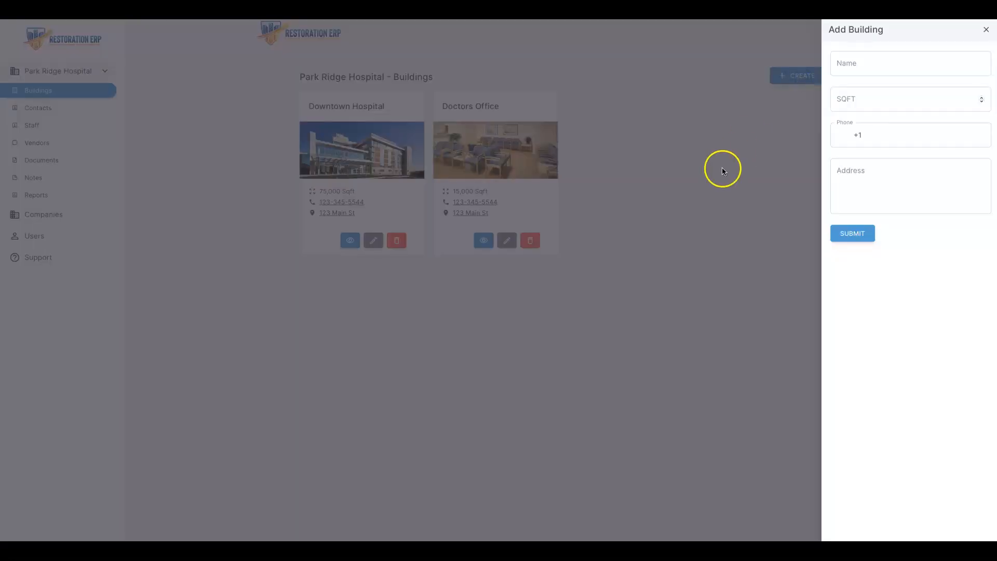
left_click(986, 29)
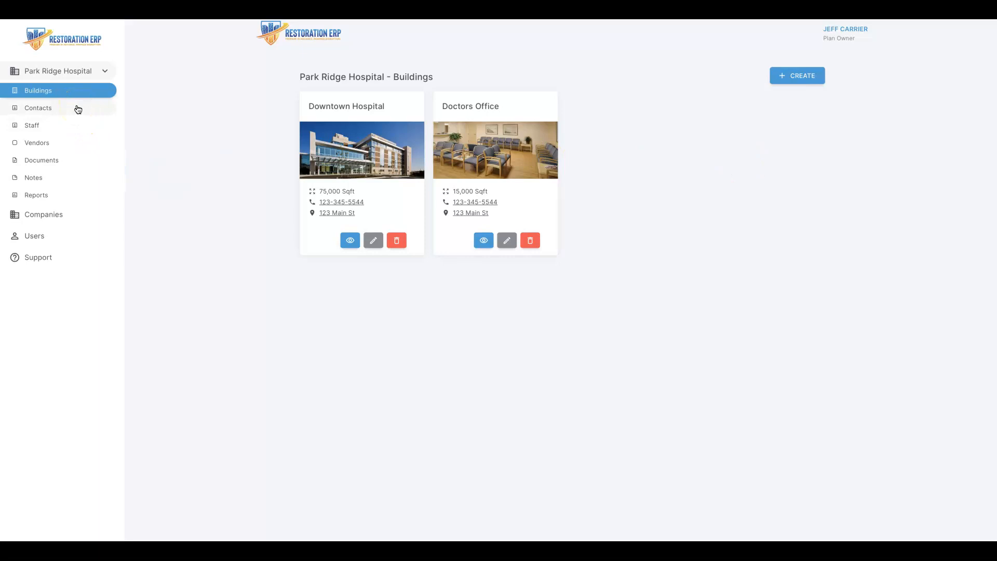
mouse_move(76, 151)
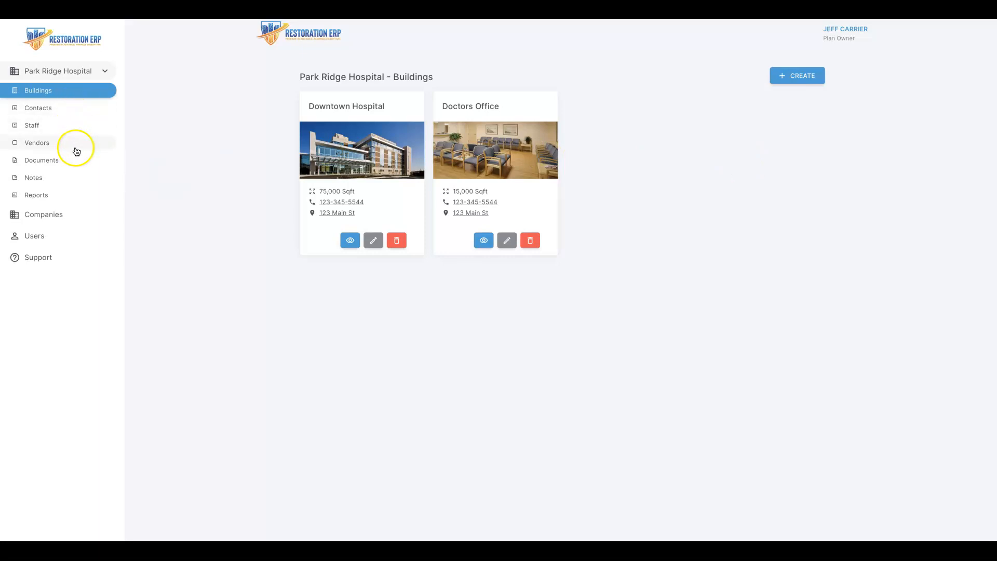
mouse_move(82, 198)
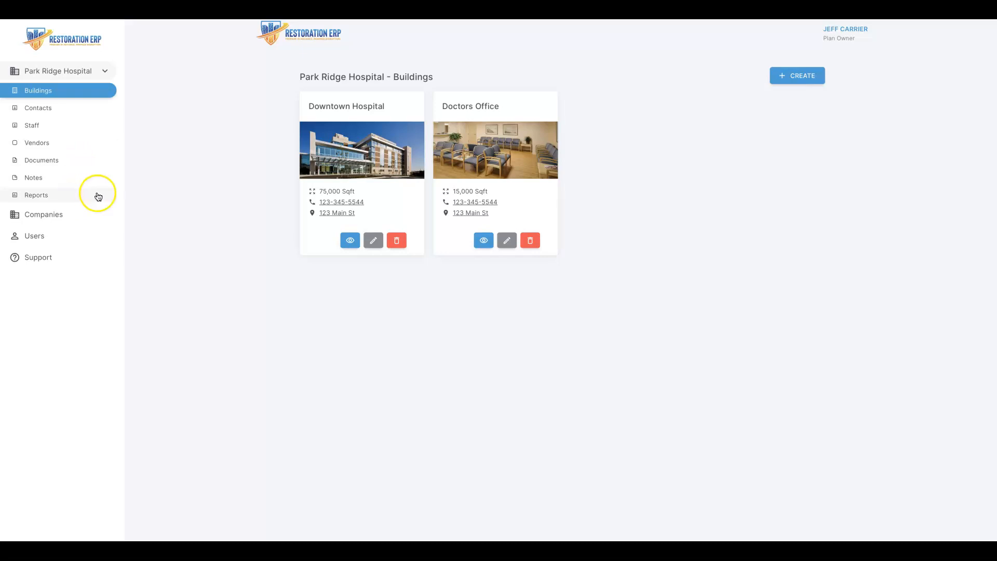
mouse_move(425, 183)
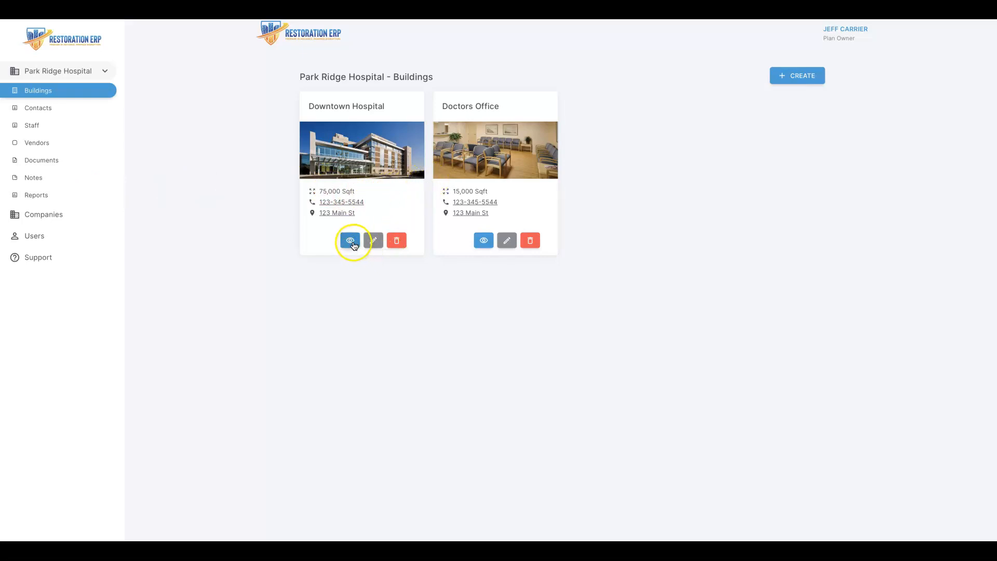
Step: Open Downtown Hospital's documents list under Descriptions and start a blank new document
left_click(349, 240)
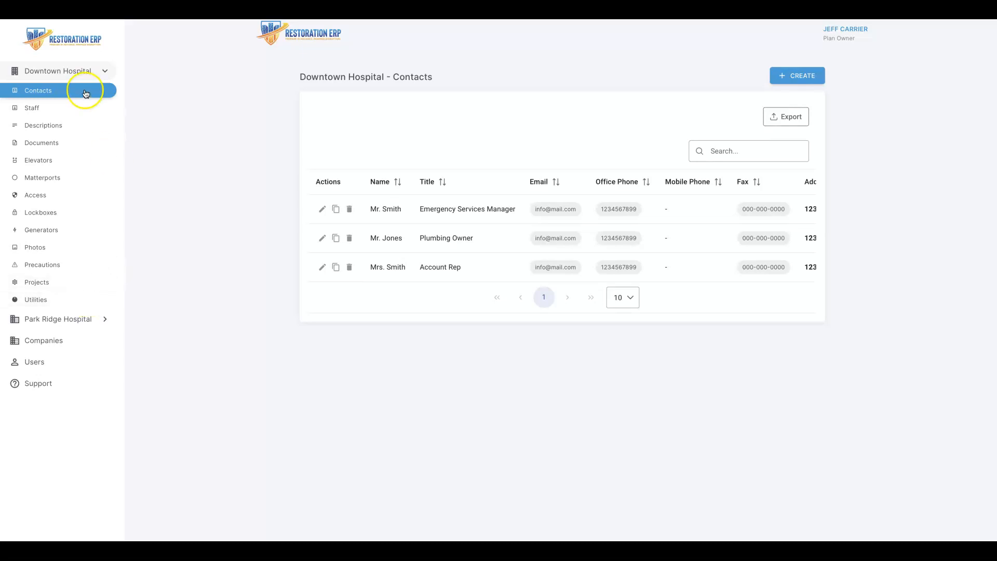
mouse_move(86, 118)
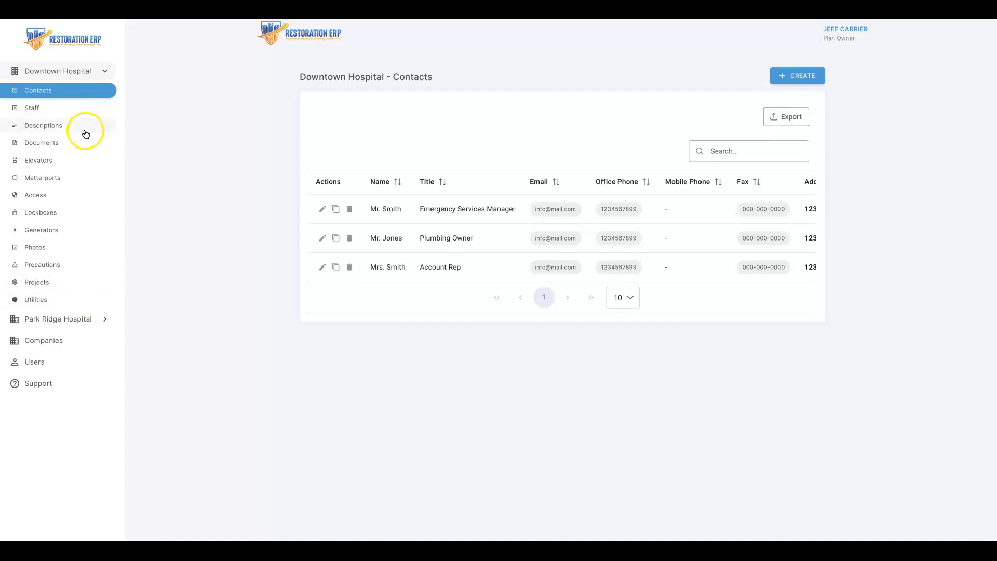
left_click(43, 125)
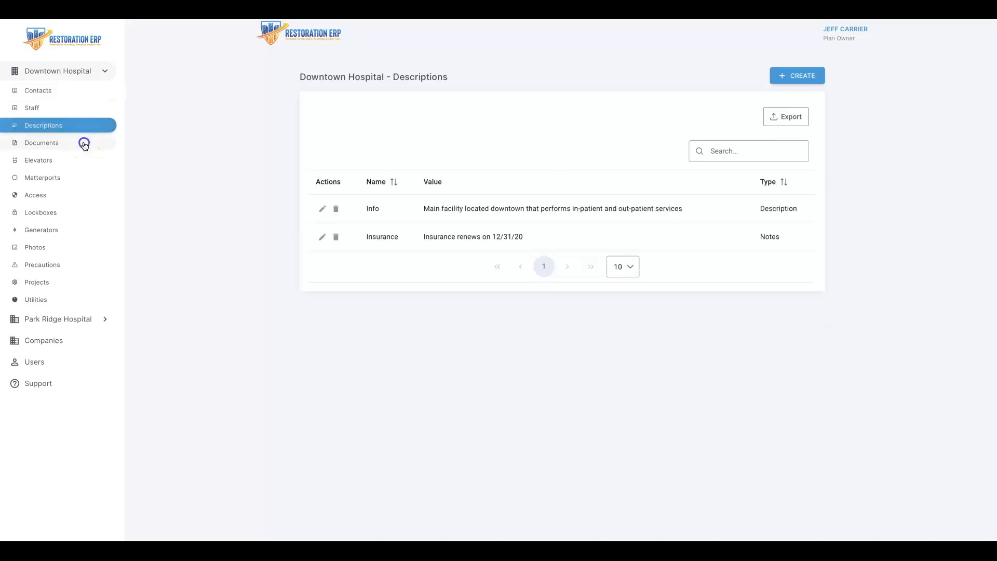
left_click(797, 76)
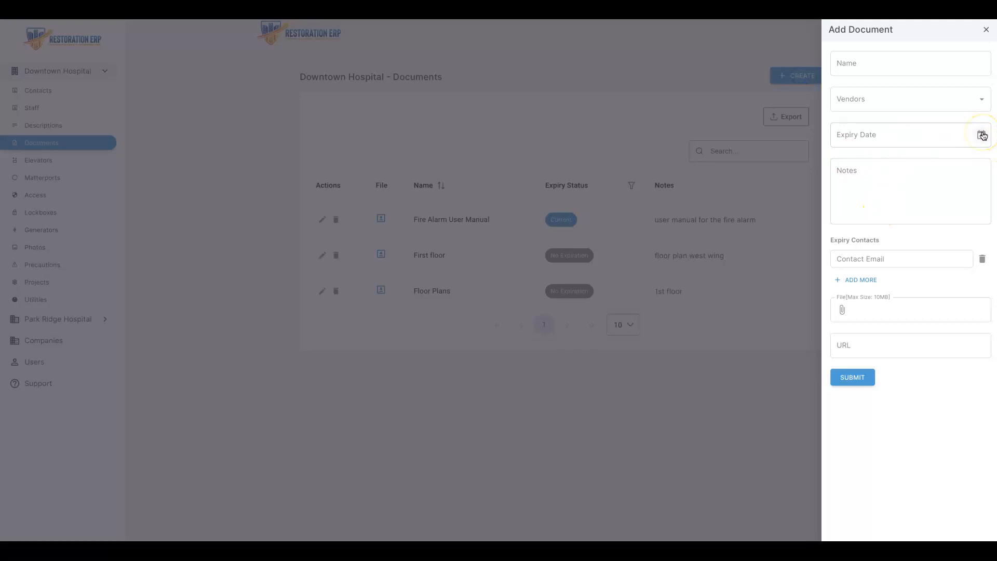
Step: Pick a document expiry date, add another contact email, then discard the form unsaved
left_click(982, 134)
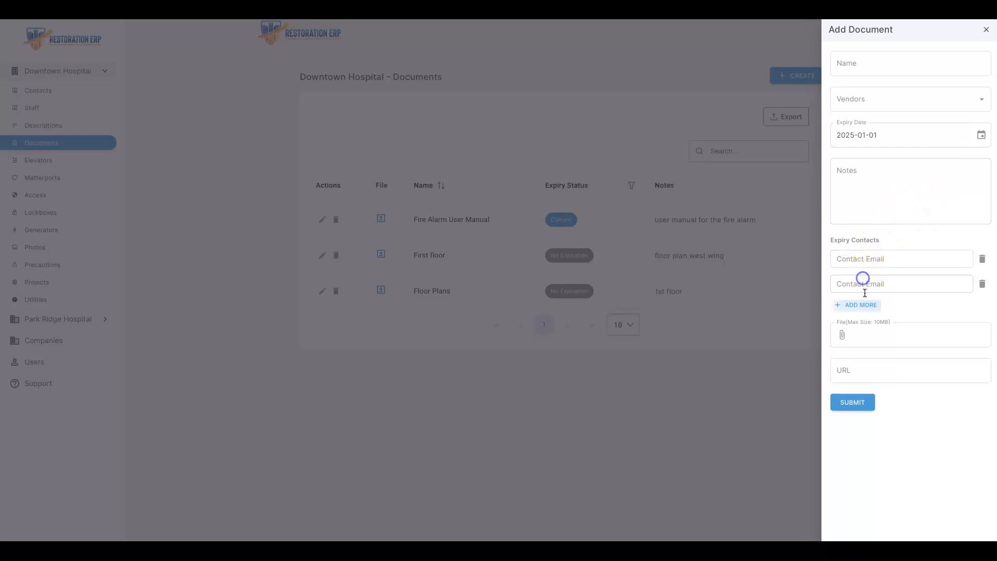
left_click(859, 306)
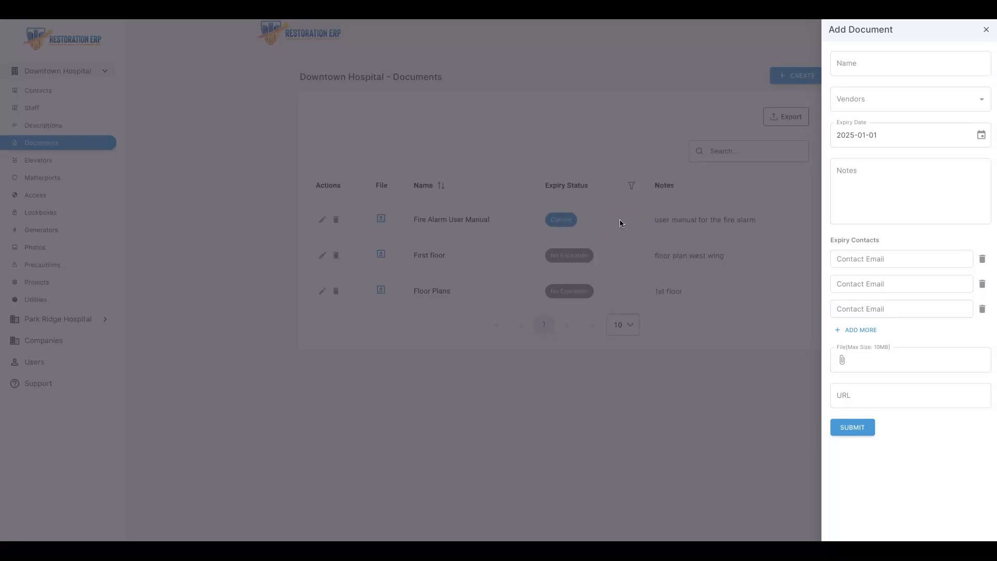
mouse_move(629, 224)
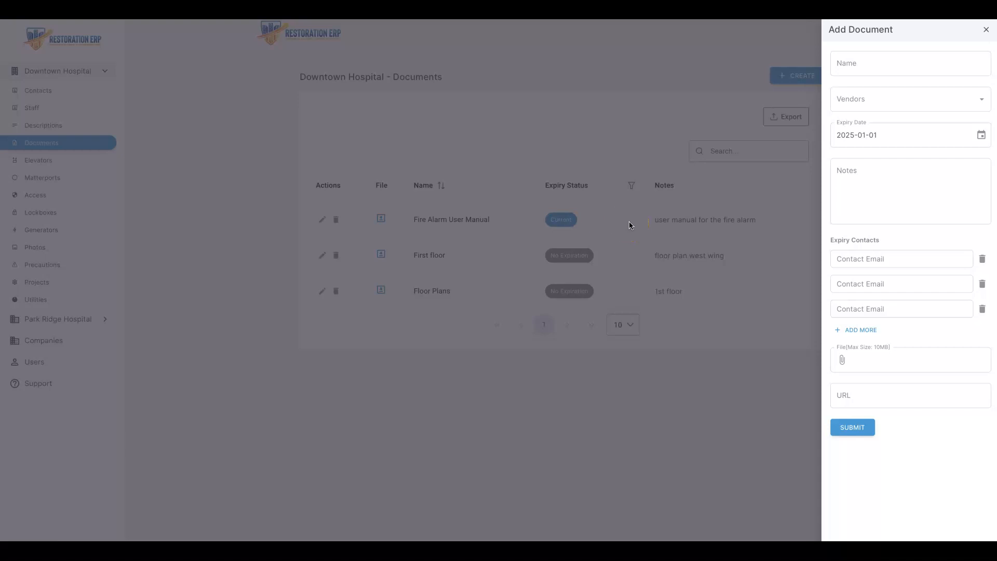
left_click(985, 29)
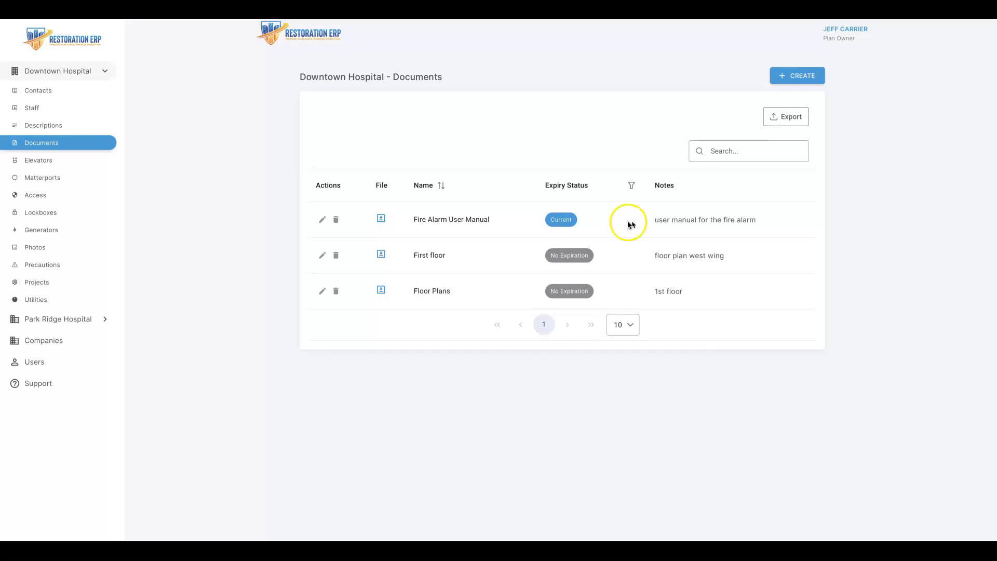
mouse_move(179, 240)
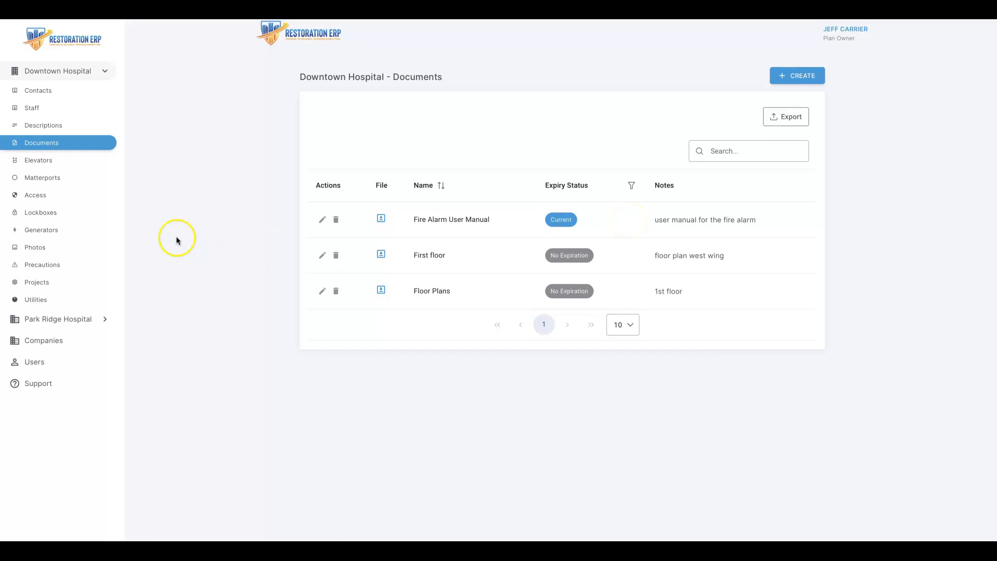
Step: Review Downtown Hospital's elevators, the Walkthrough Matterport tour, and access details
left_click(38, 159)
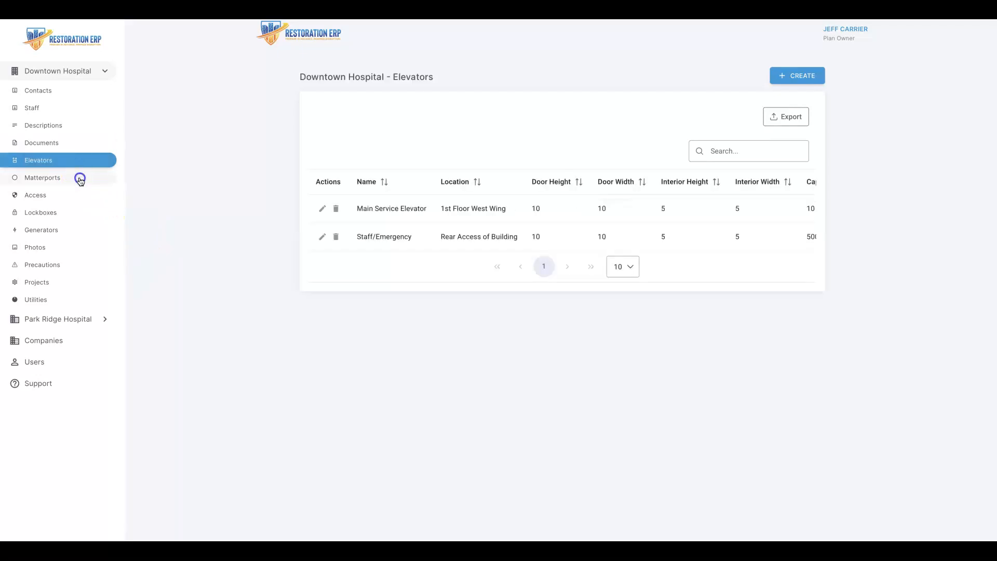
left_click(43, 177)
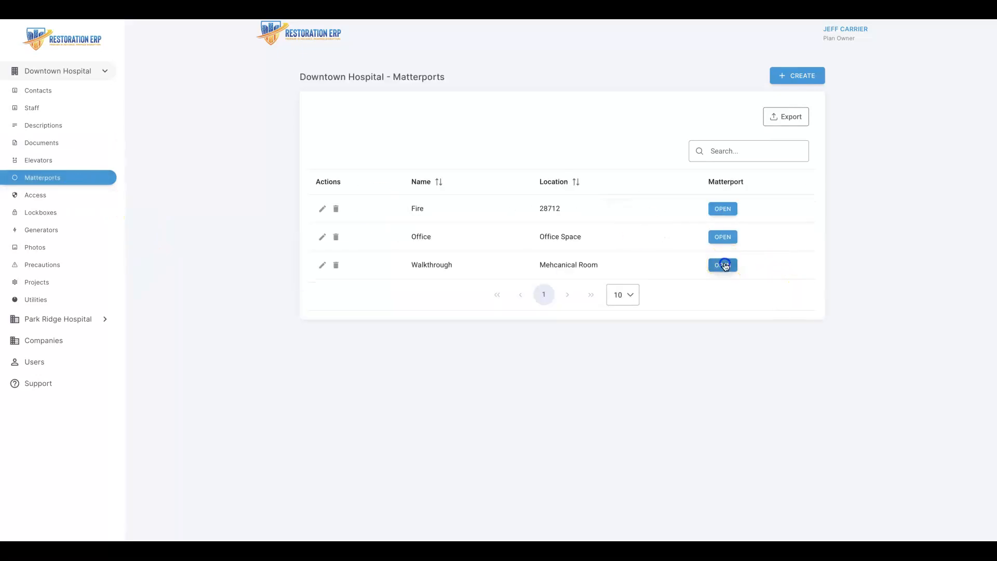
left_click(722, 266)
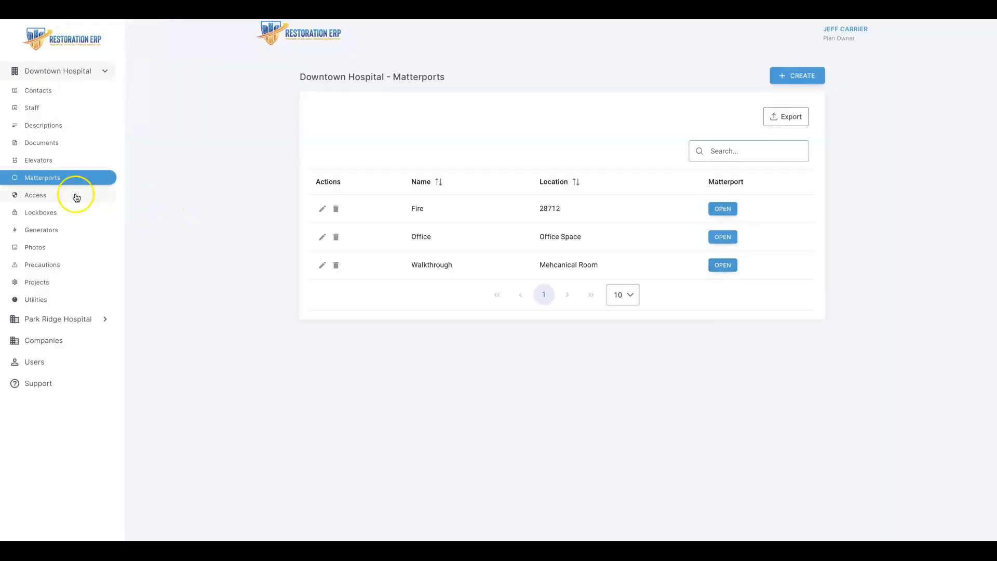
left_click(35, 194)
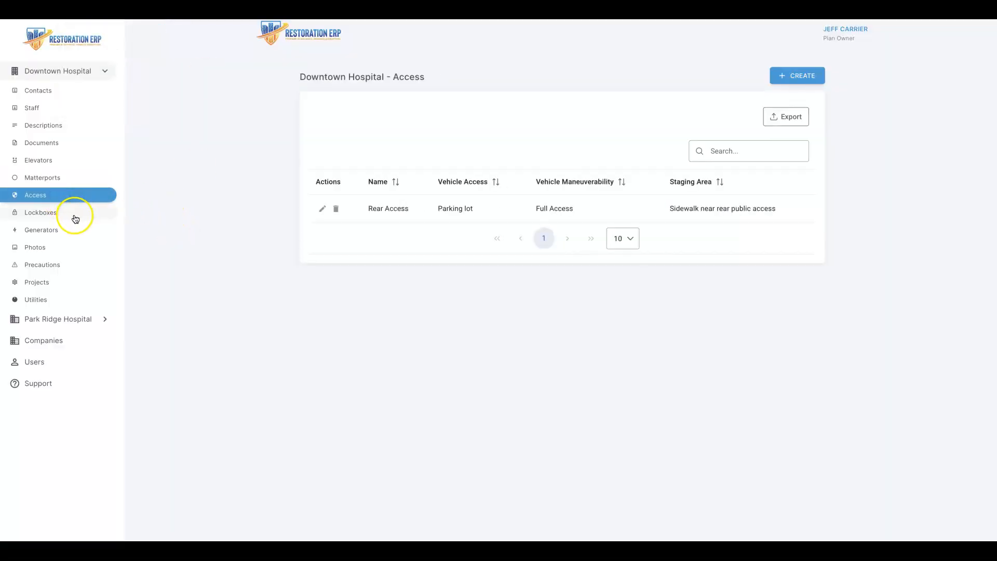
Step: Browse lockboxes, generators and photos, then view the 7th Floor Flood project
left_click(40, 212)
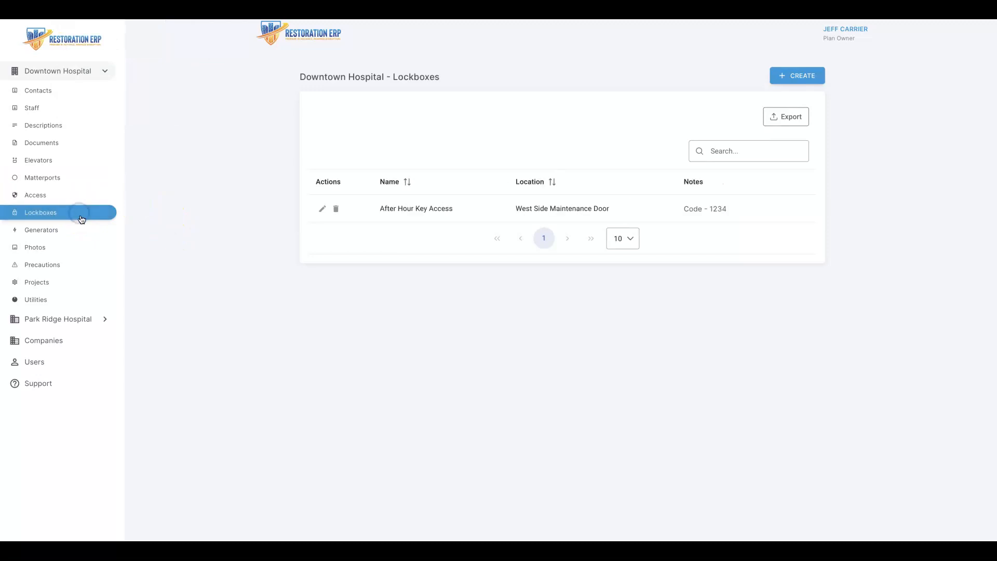
left_click(40, 229)
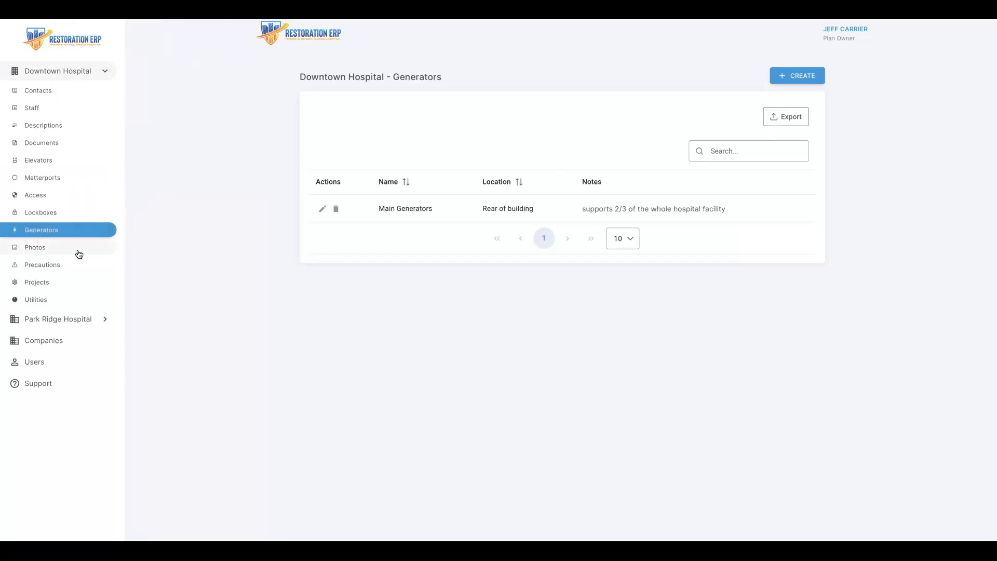
left_click(34, 246)
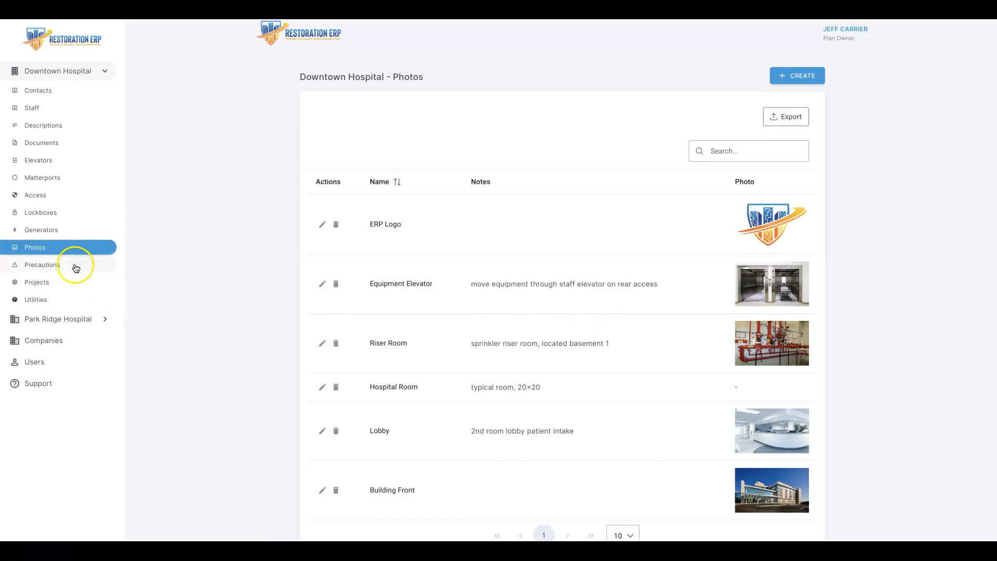
left_click(36, 281)
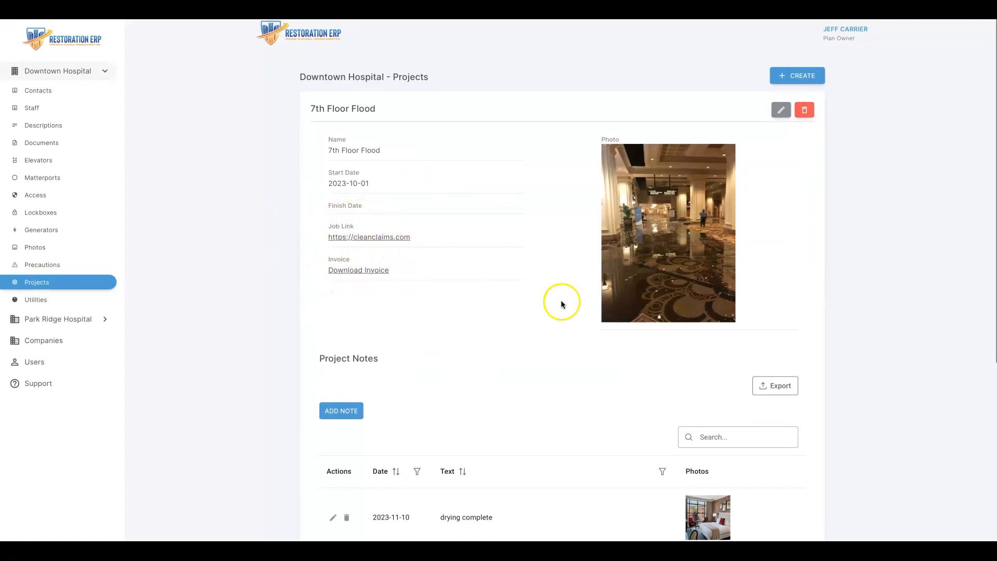
Step: Move from the project notes to Utilities and reach the Sprinkler Riser Room card
scroll("down", 3)
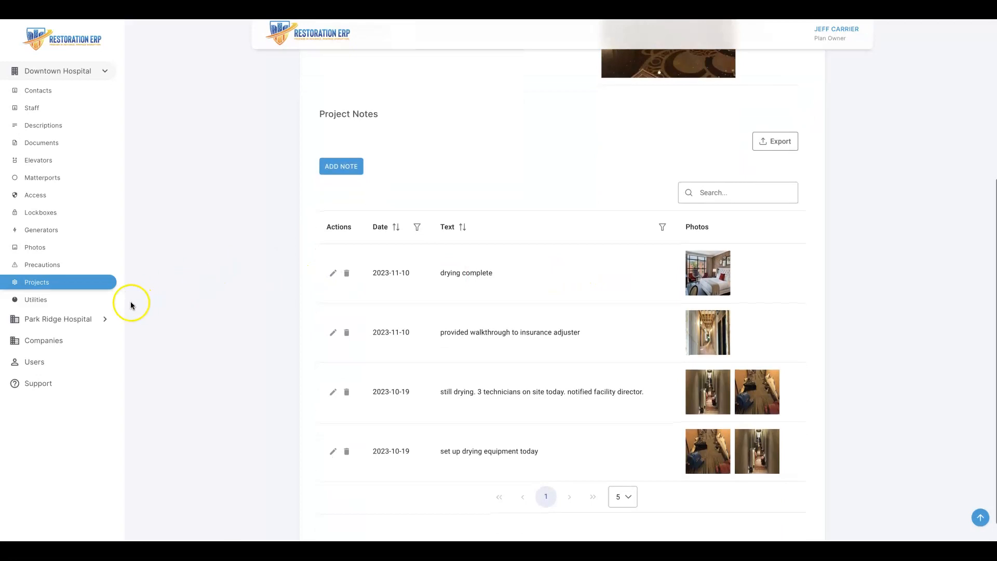
left_click(36, 299)
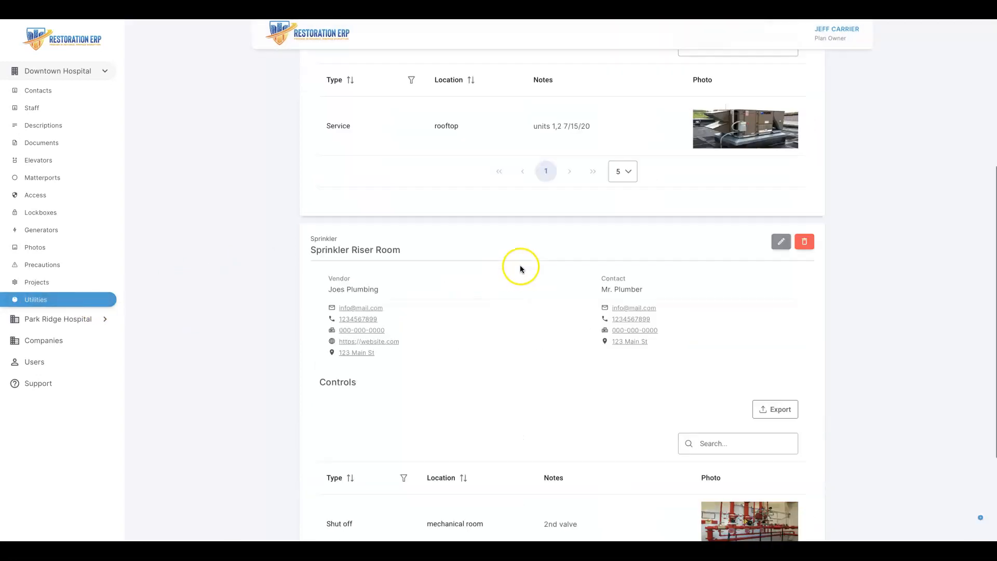
scroll("down", 3)
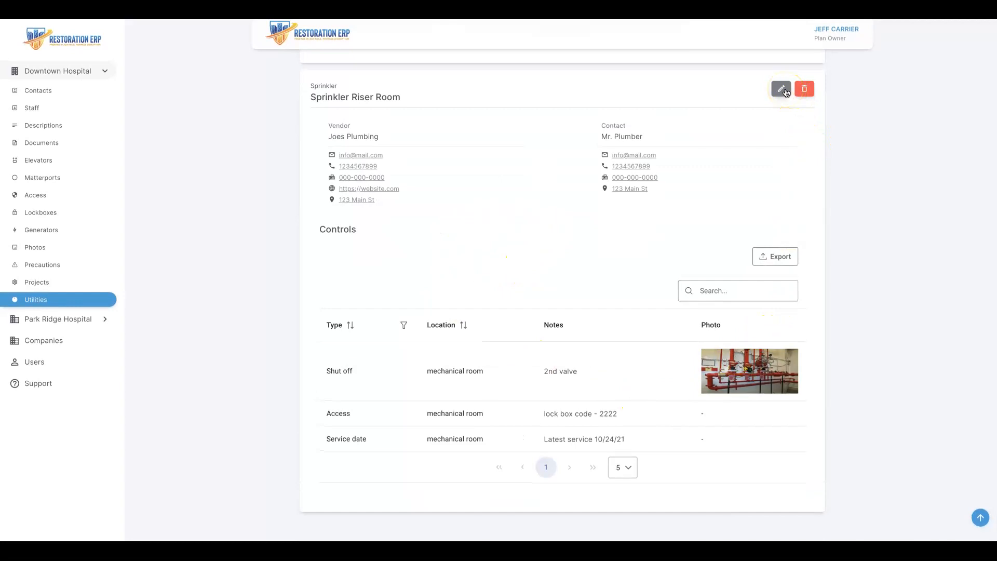
Step: Inspect and close the Sprinkler Riser Room edit form unchanged, then return to Park Ridge Hospital
left_click(781, 88)
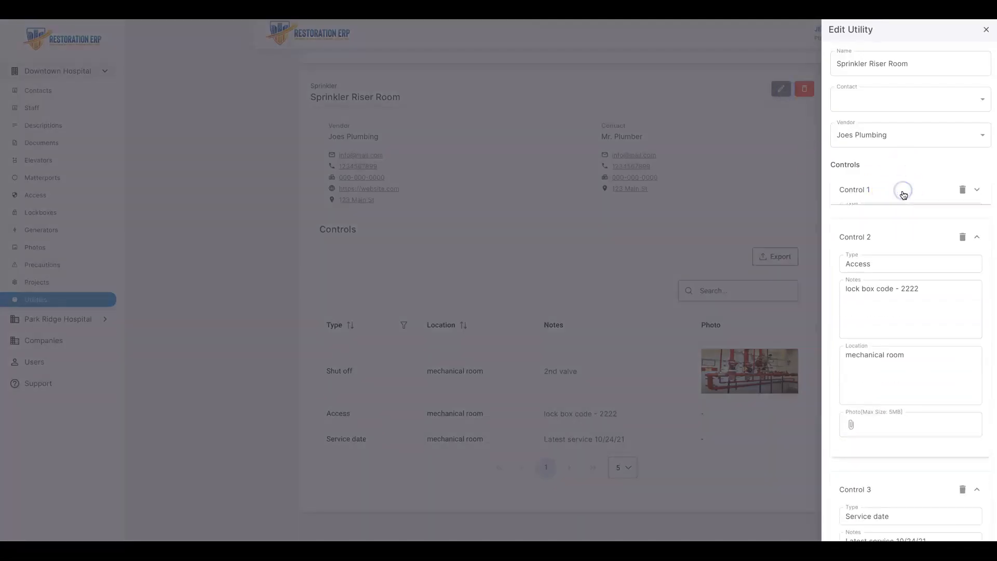
left_click(977, 237)
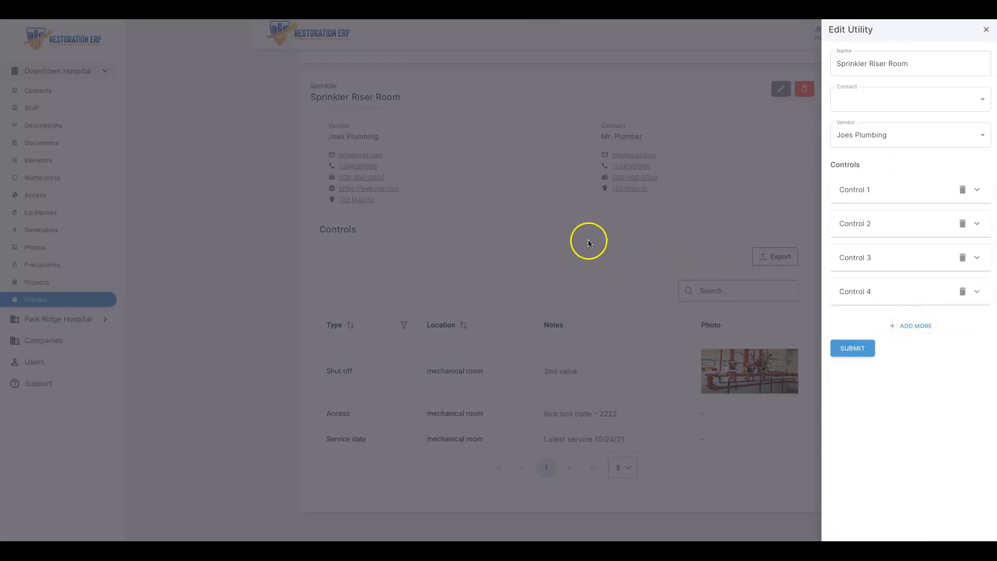
left_click(985, 29)
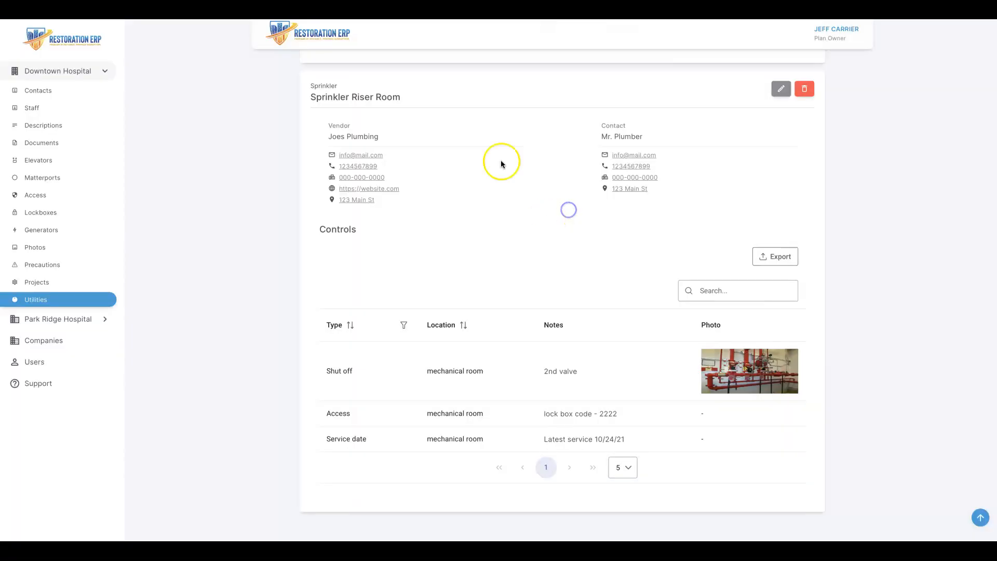
mouse_move(339, 165)
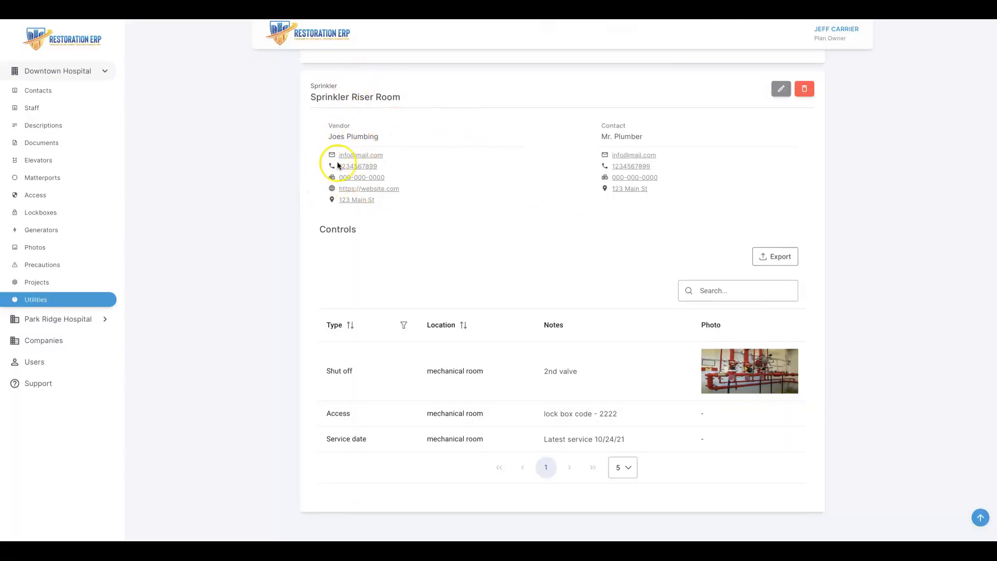
mouse_move(64, 331)
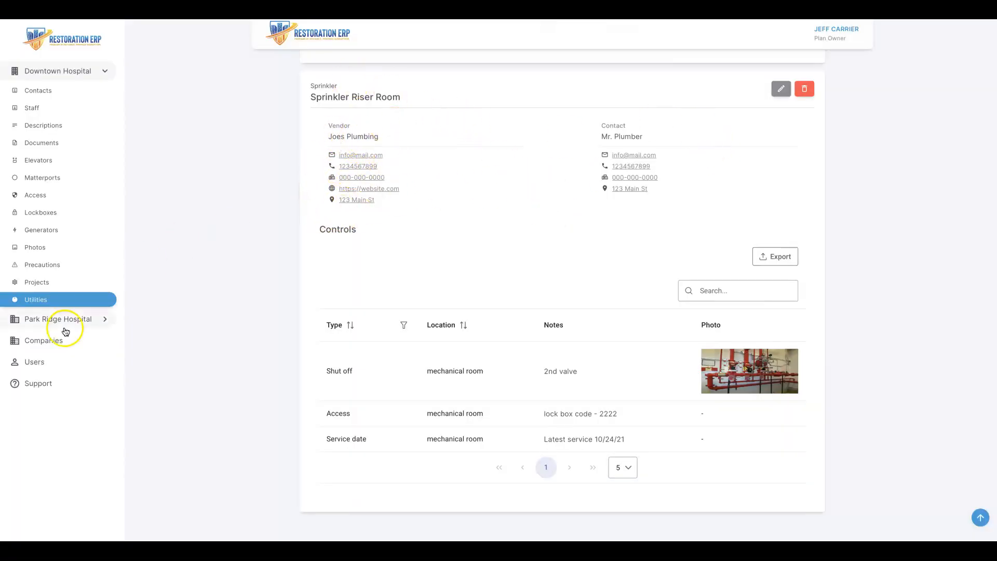
left_click(57, 318)
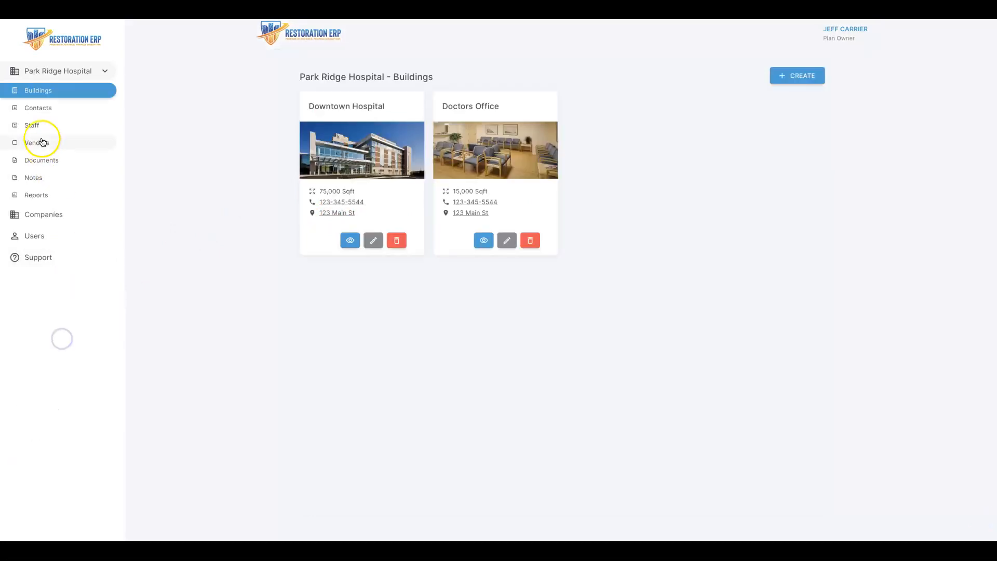
Step: Check Park Ridge Hospital's document expiry statuses, then view its Reports page
left_click(41, 159)
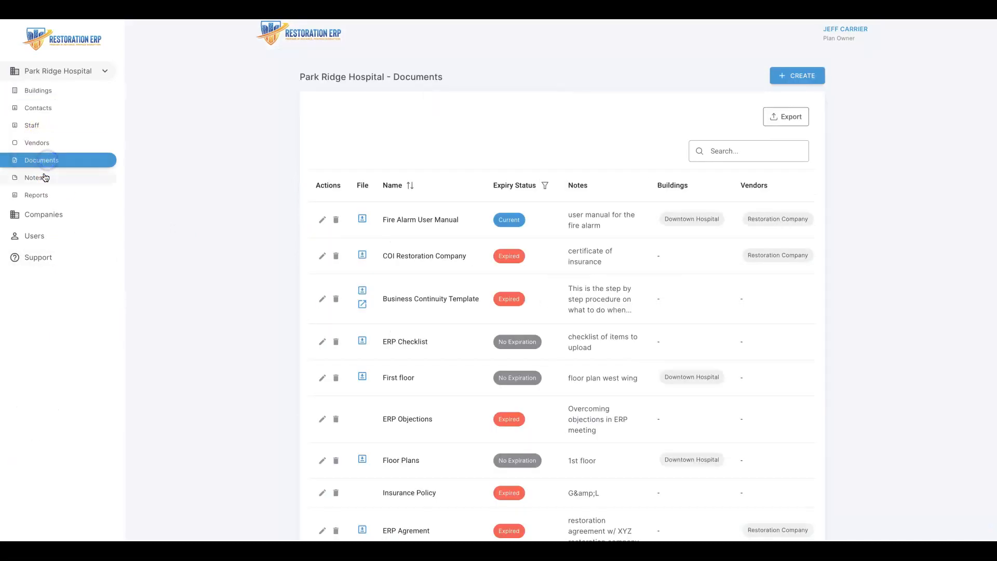
left_click(37, 195)
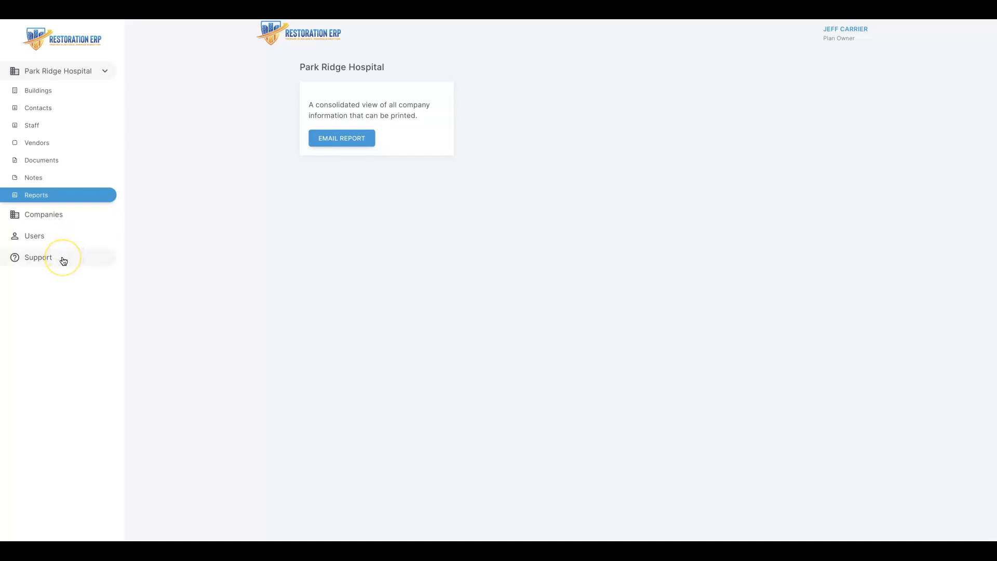
Step: Read the ERP Training article 'Setting Up & Implementing ERP' in the Support Center
left_click(37, 257)
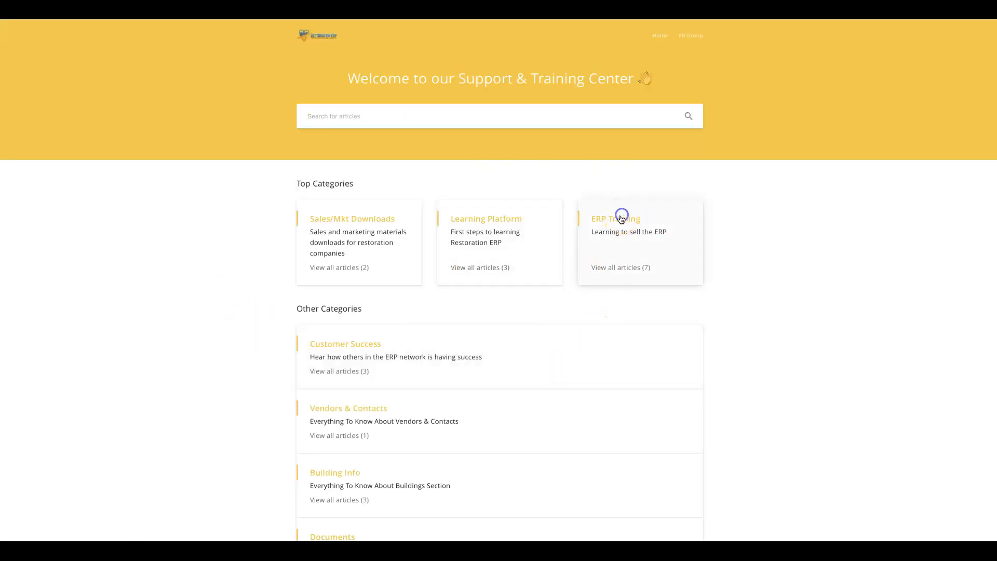
left_click(614, 218)
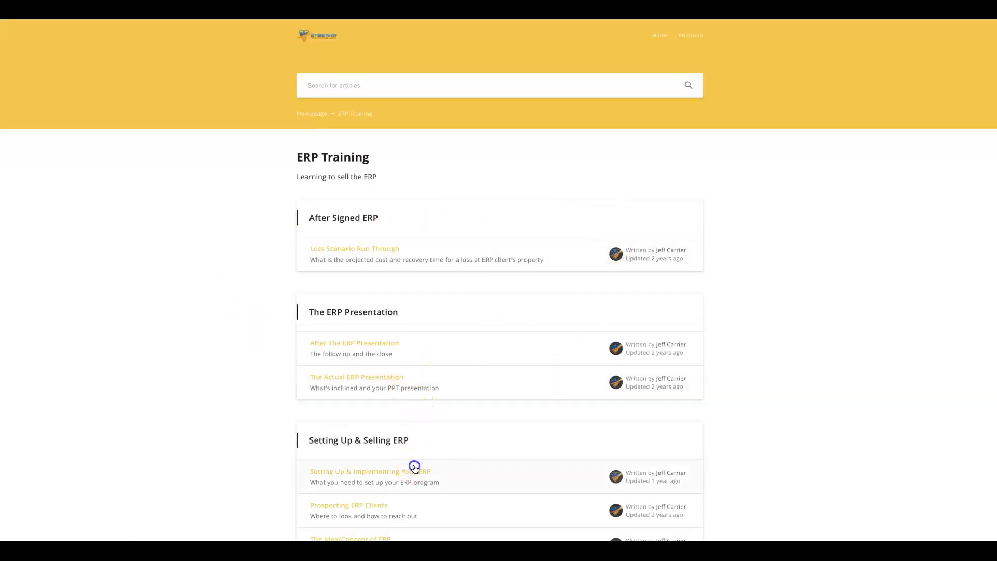
left_click(369, 471)
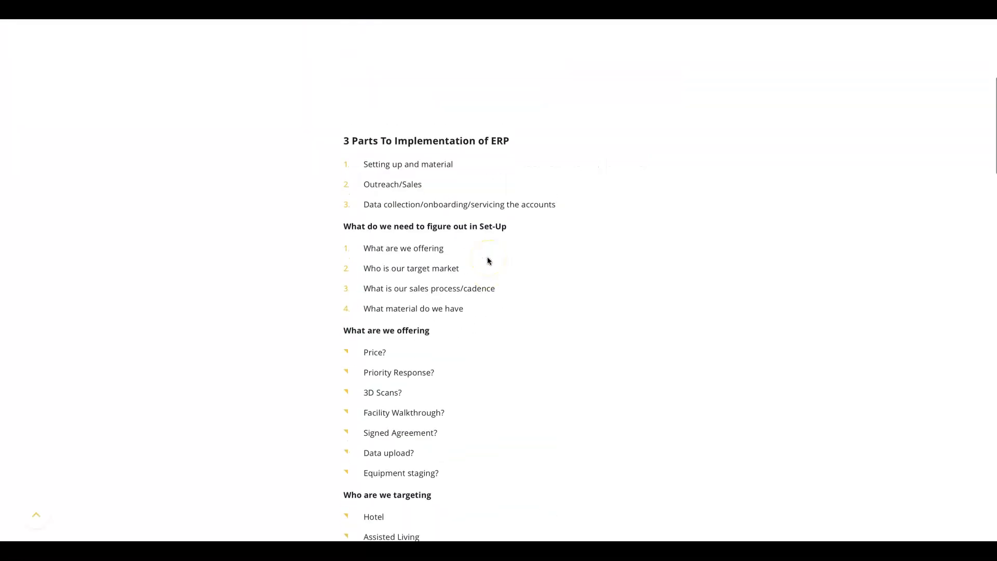
scroll("down", 3)
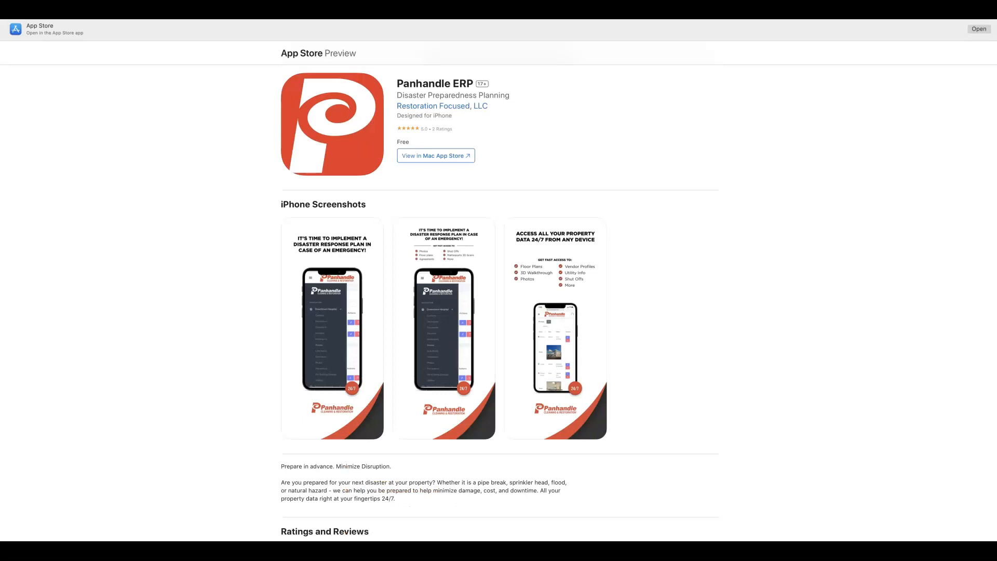
mouse_move(236, 271)
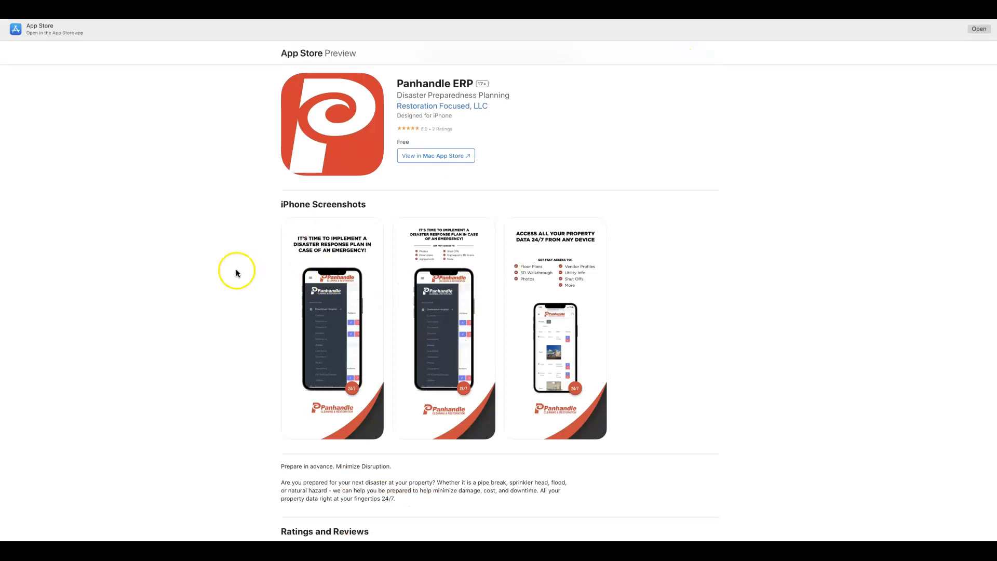
mouse_move(227, 267)
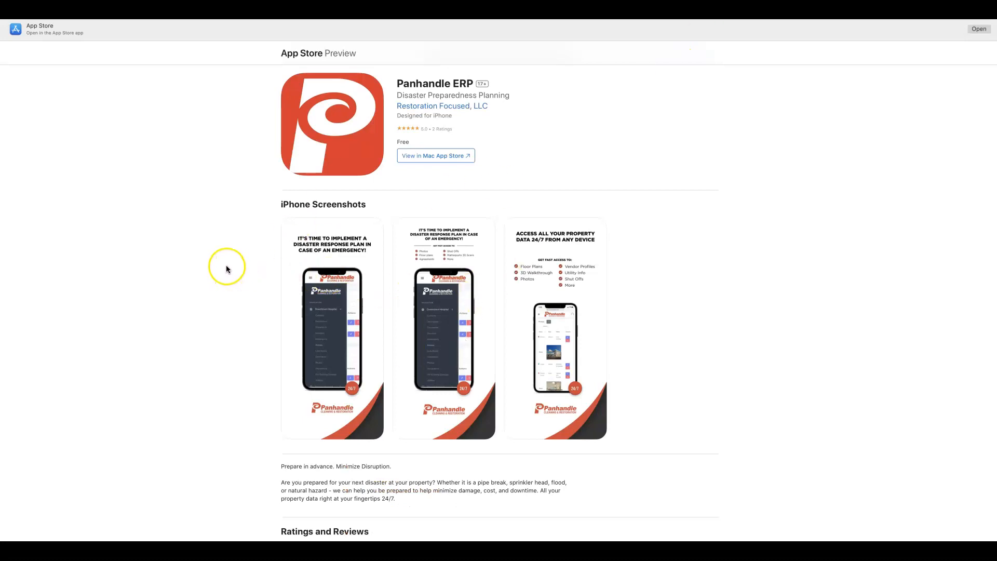